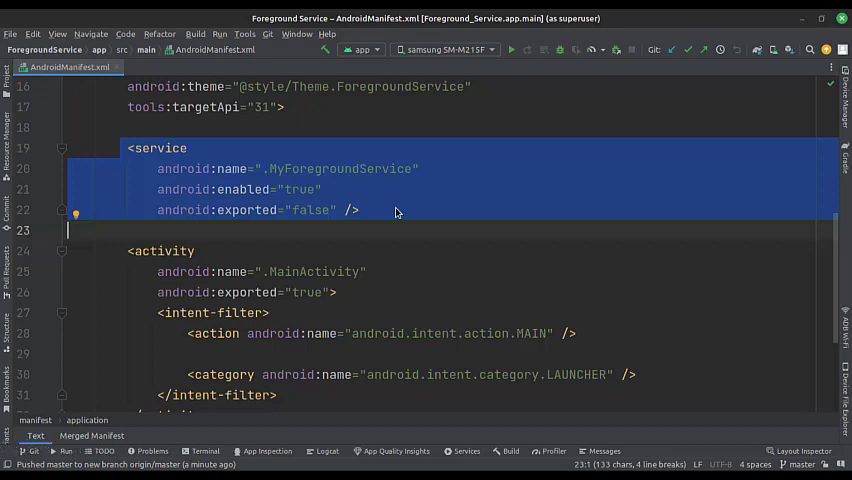
- Switch to the activity_main.xml layout with the start/stop service buttons in Design mode
{"action": "left_click", "coordinate": [62, 68]}
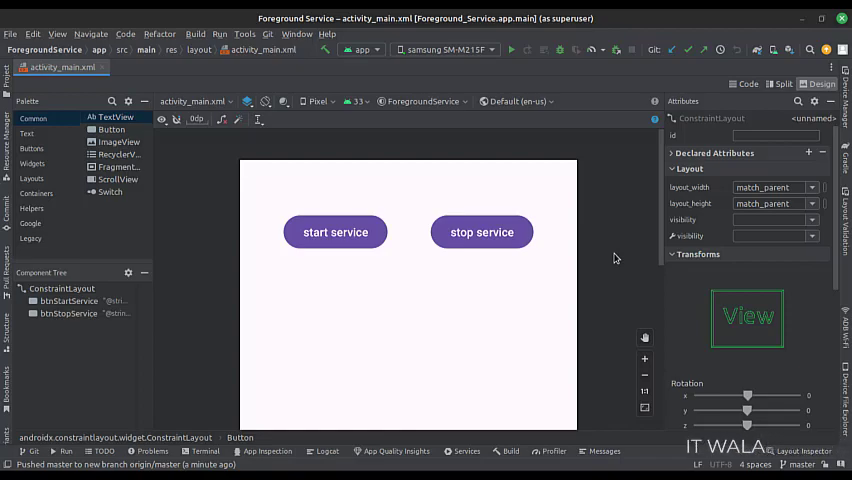
{"action": "left_click", "coordinate": [56, 68]}
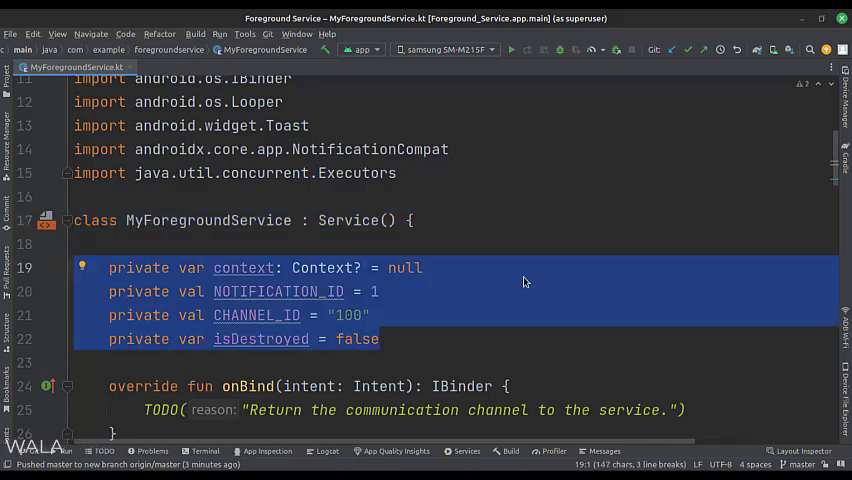
{"action": "scroll", "scroll_direction": "down", "scroll_amount": 3}
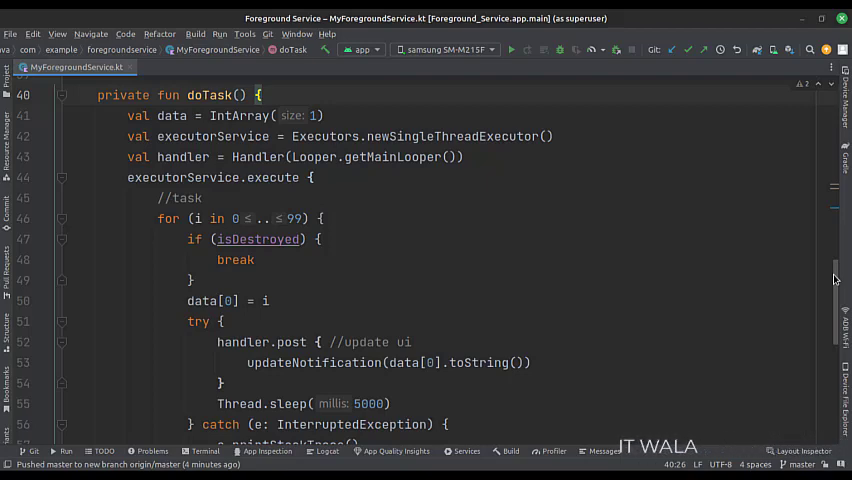
- Review updateNotification and onDestroy, then tap 'start service' in the running app
{"action": "scroll", "scroll_direction": "down", "scroll_amount": 3}
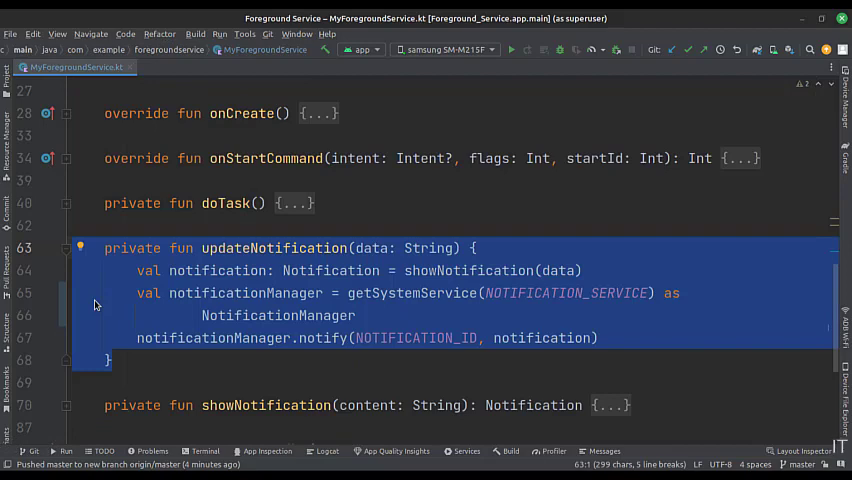
{"action": "scroll", "scroll_direction": "down", "scroll_amount": 3}
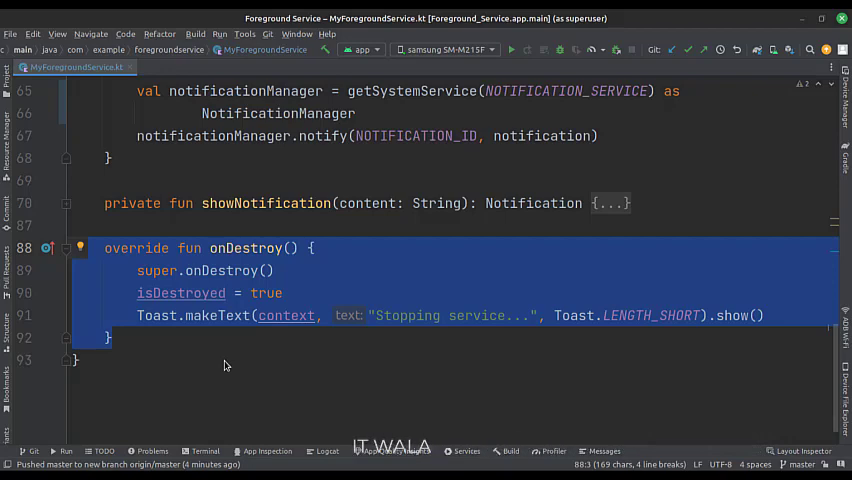
{"action": "left_click", "coordinate": [376, 98]}
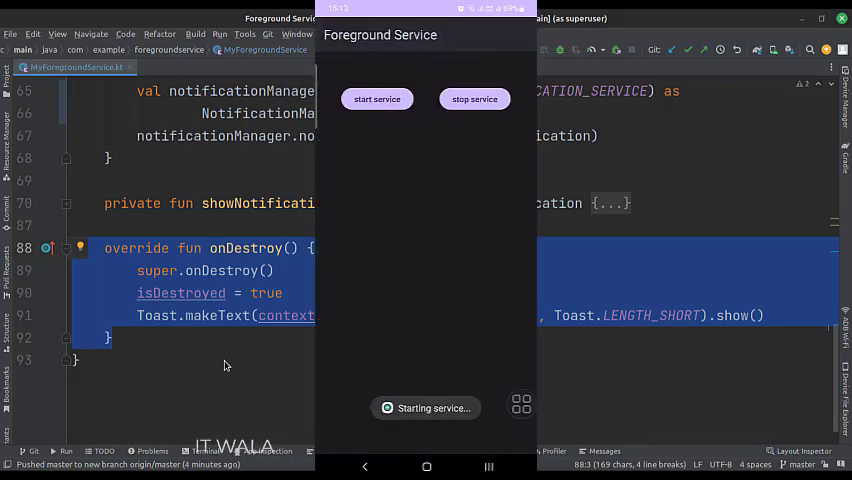